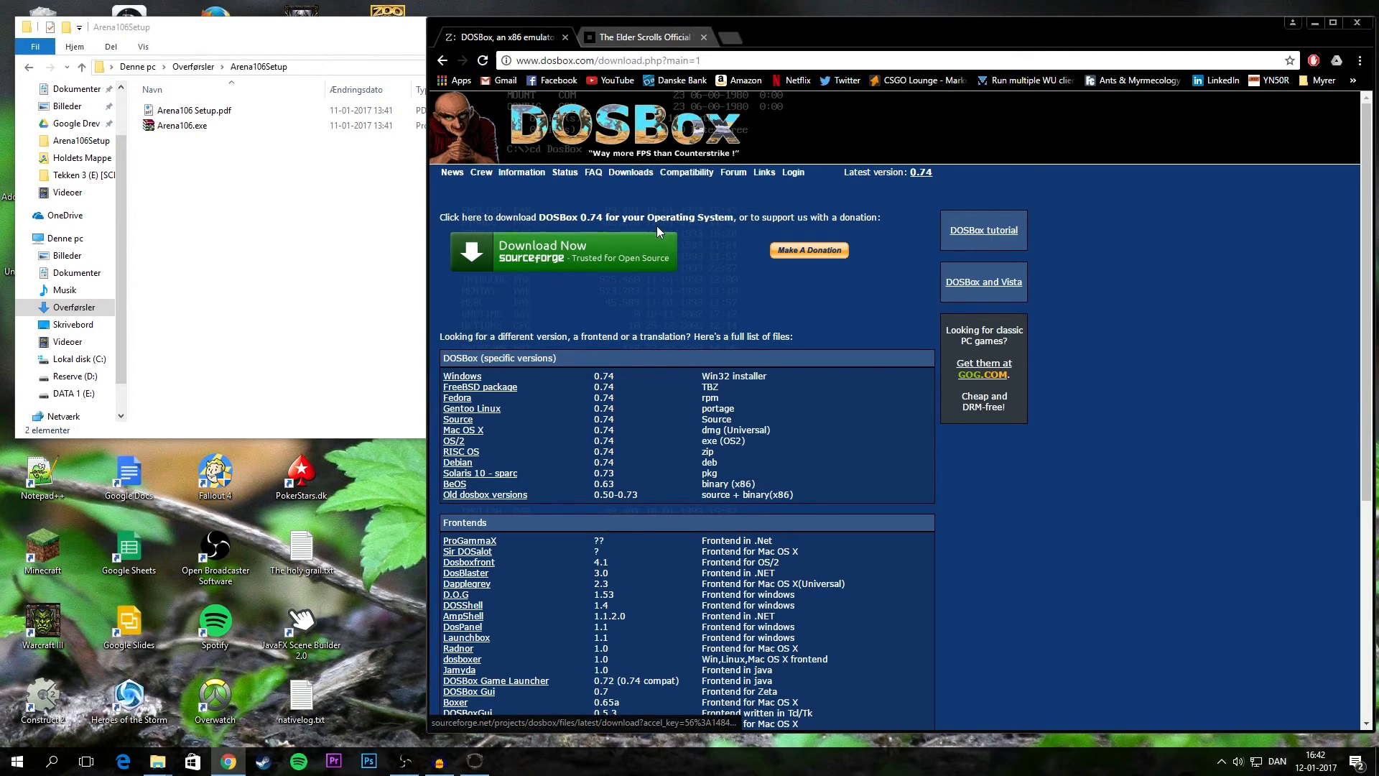
pyautogui.moveTo(650, 279)
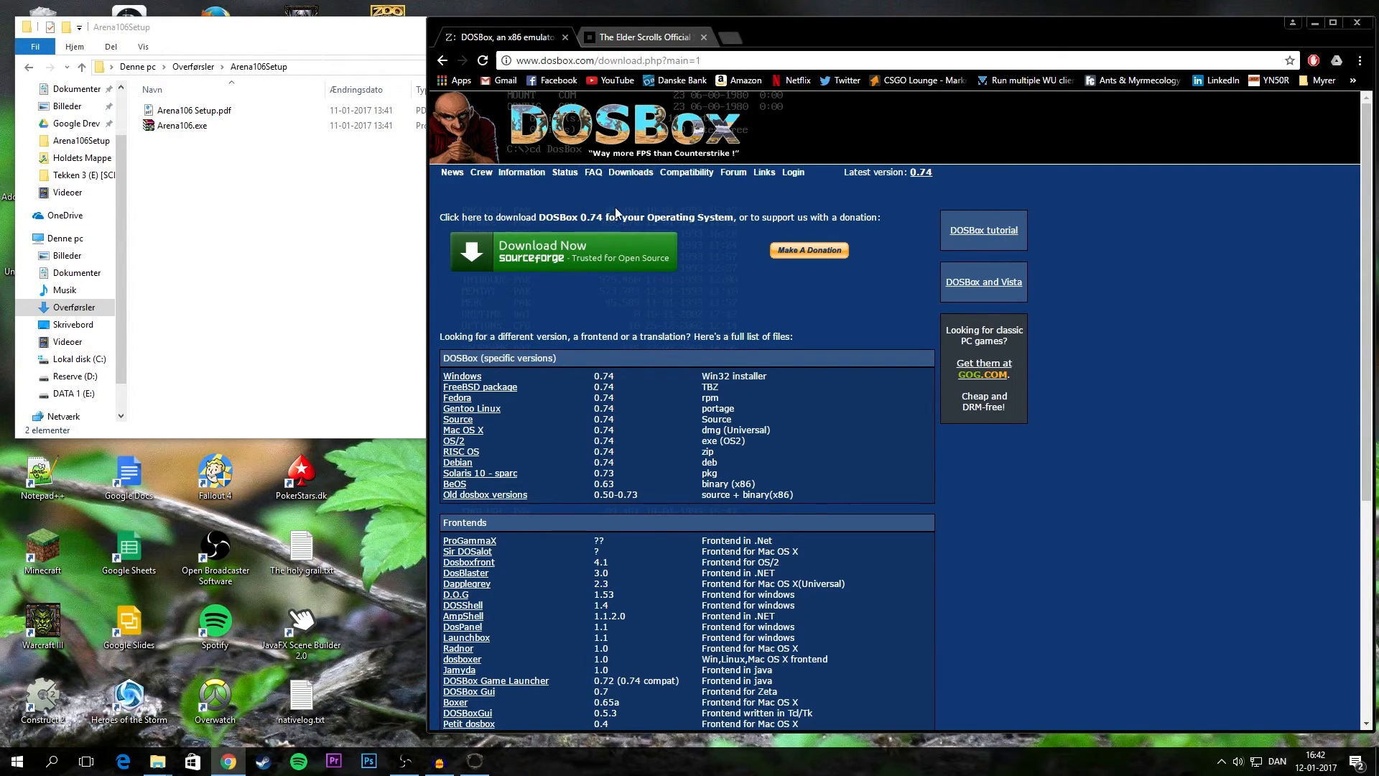
# Step: Switch to the 'The Elder Scrolls Official' tab showing the Arena page
pyautogui.click(645, 37)
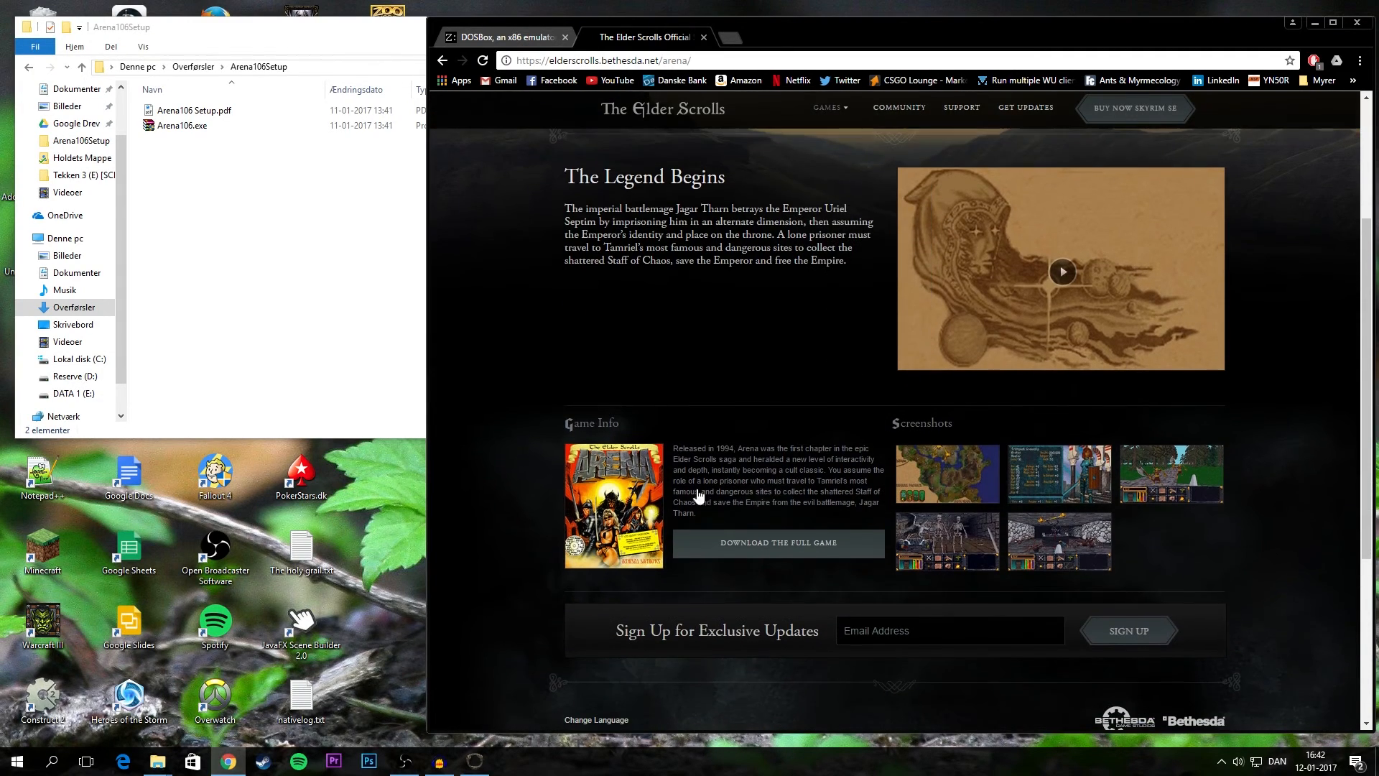
pyautogui.moveTo(874, 551)
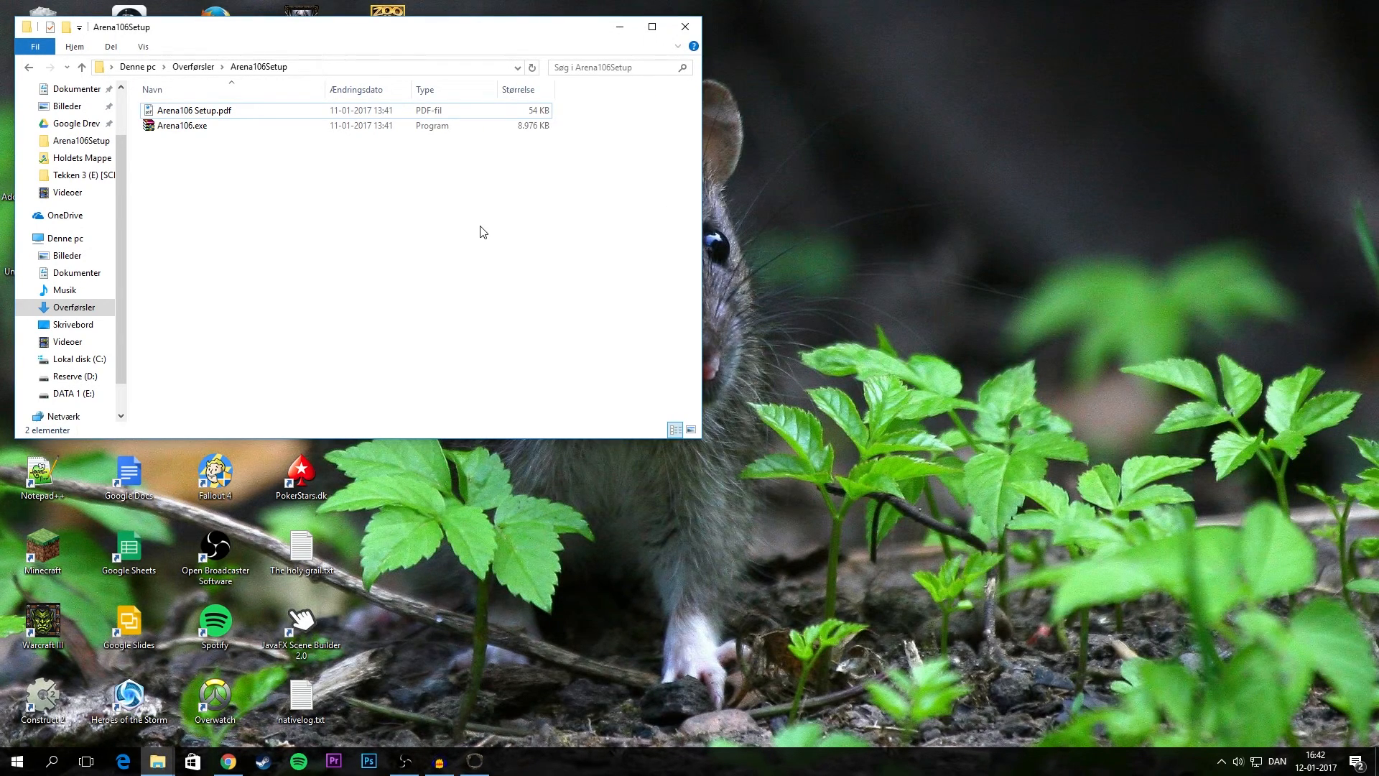
pyautogui.moveTo(344, 189)
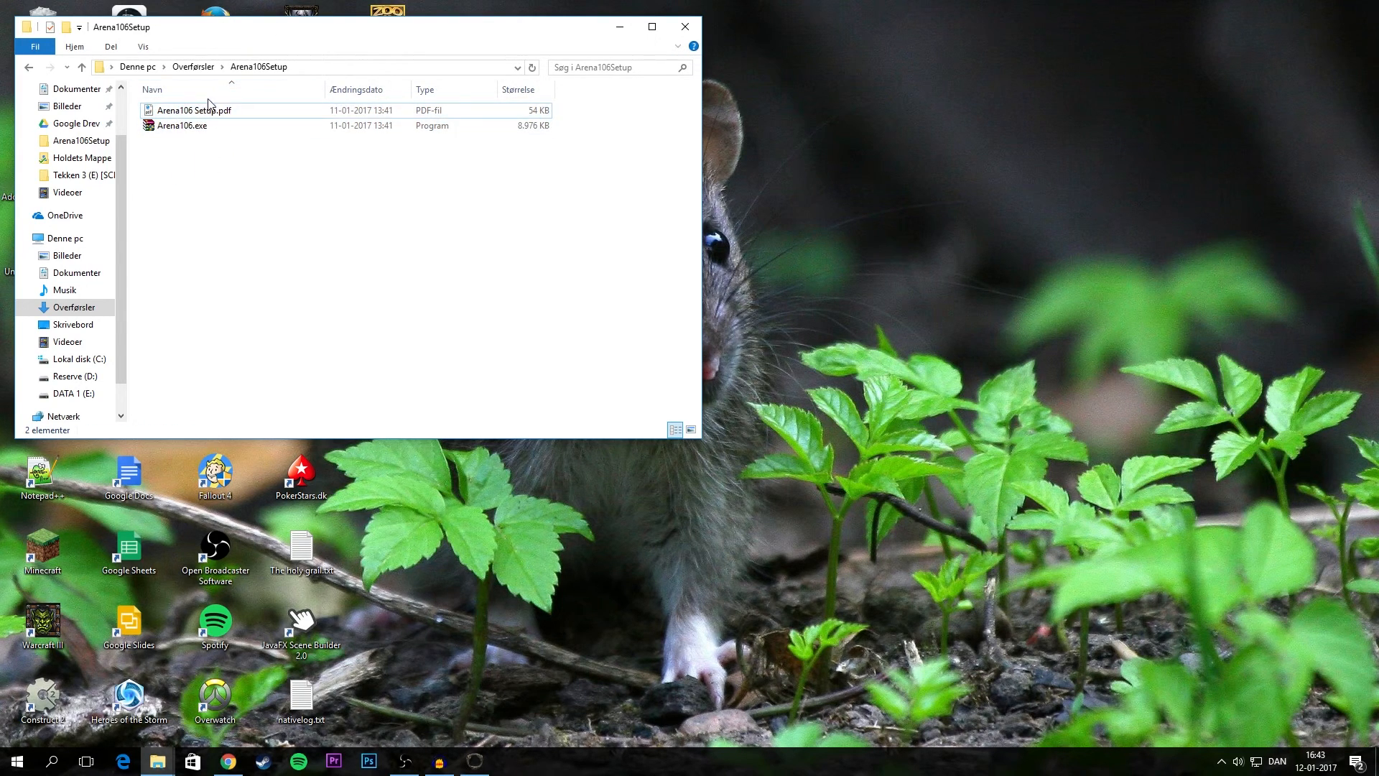
pyautogui.click(193, 110)
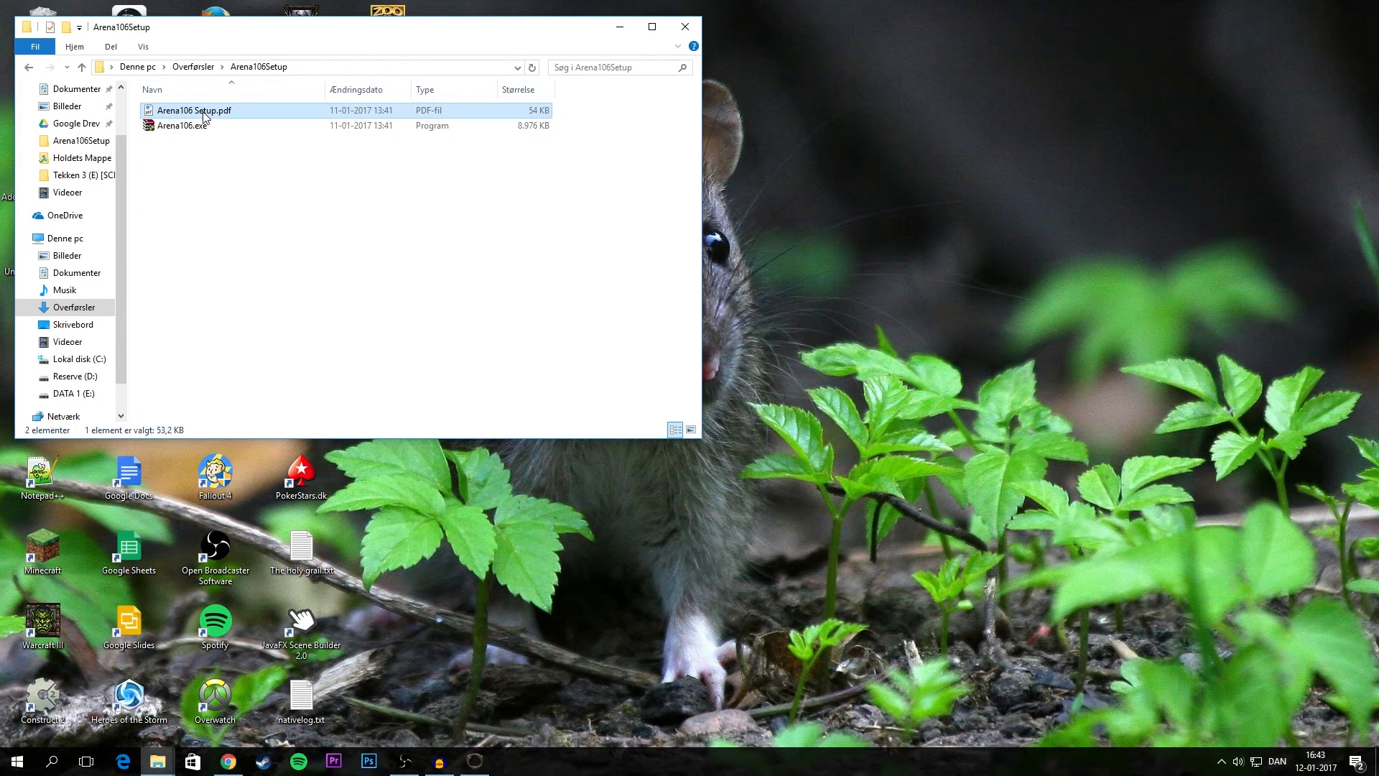
pyautogui.moveTo(193, 110)
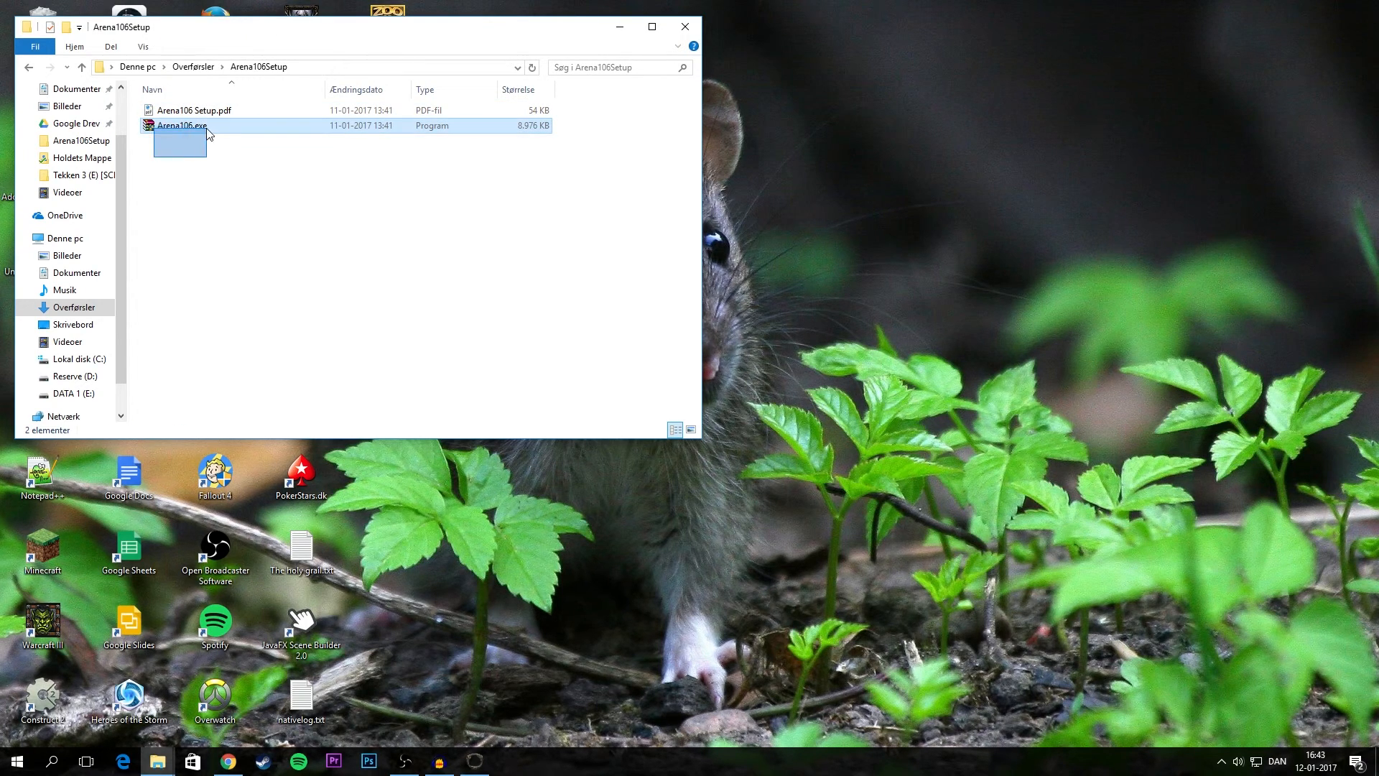
pyautogui.click(181, 125)
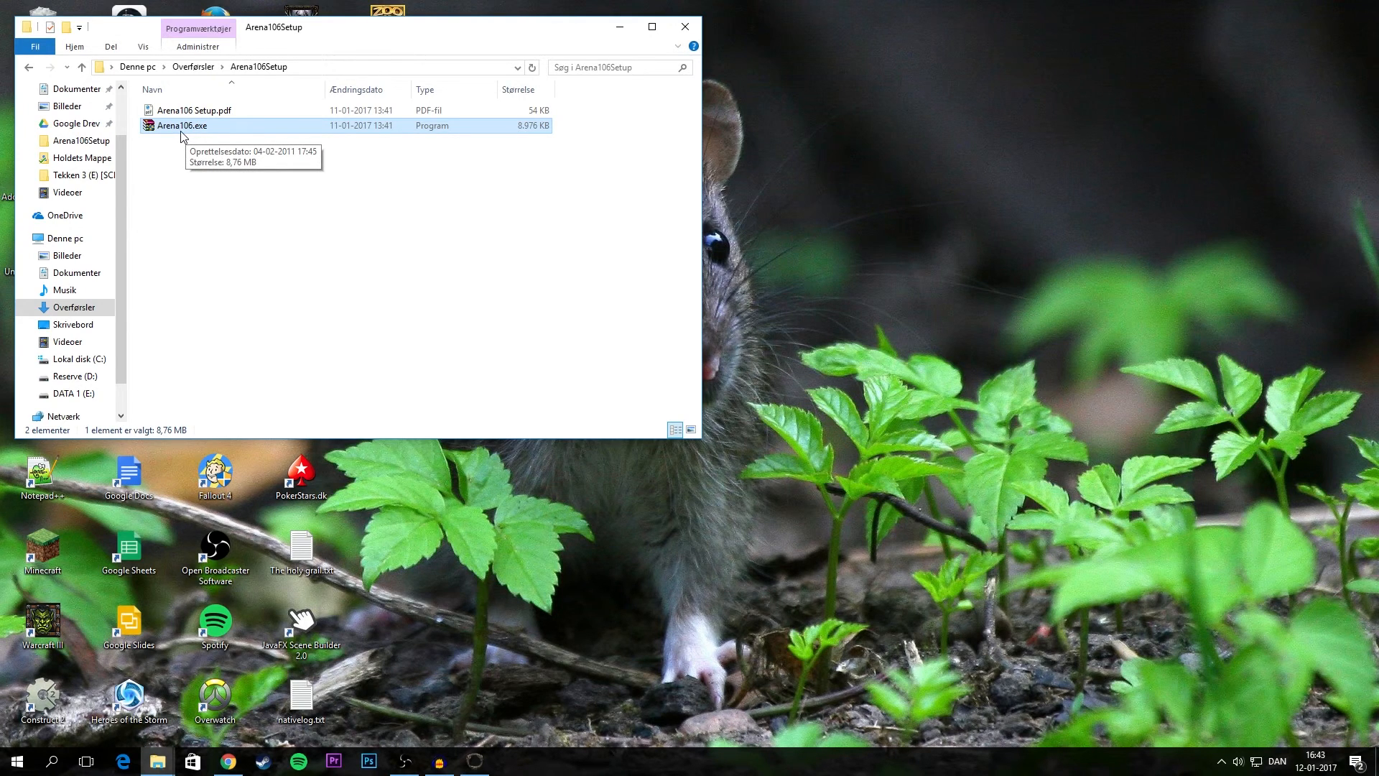
pyautogui.moveTo(209, 142)
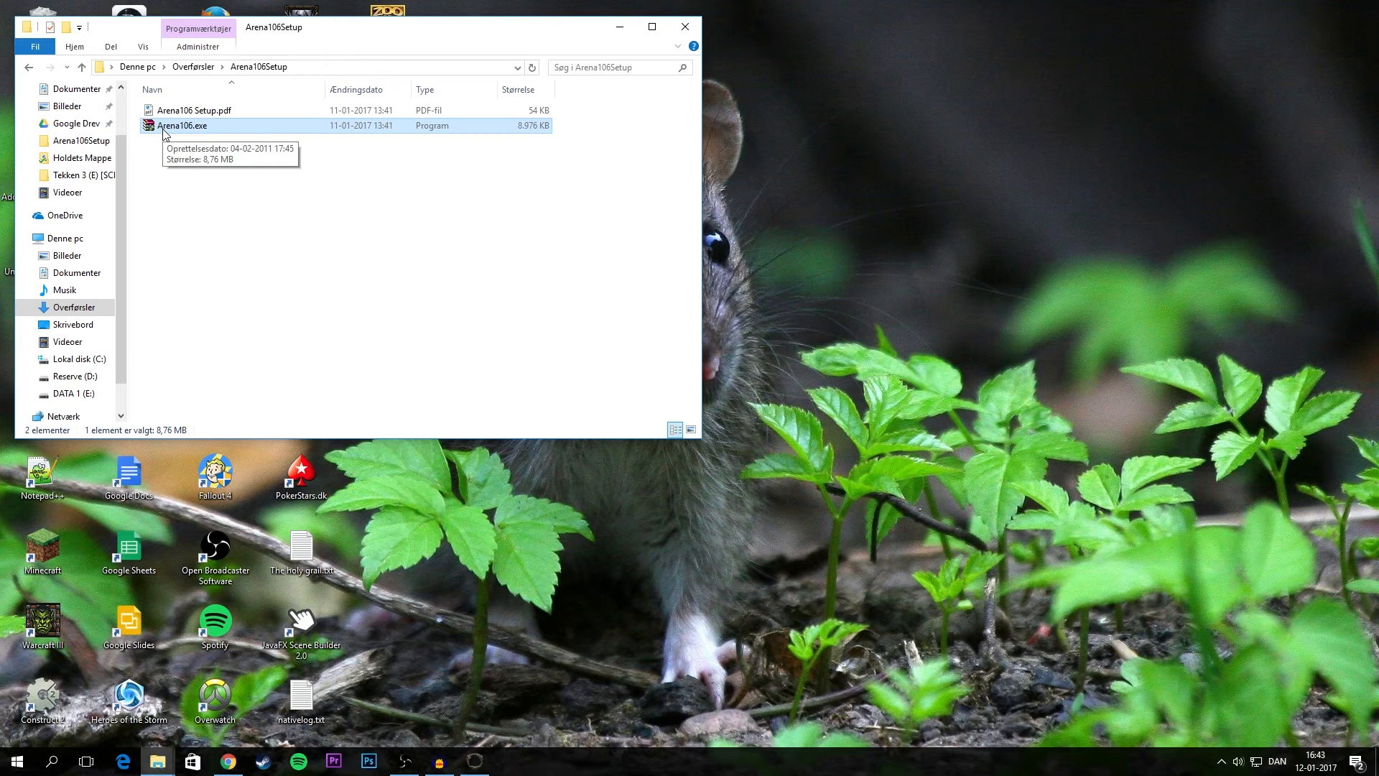
pyautogui.moveTo(185, 138)
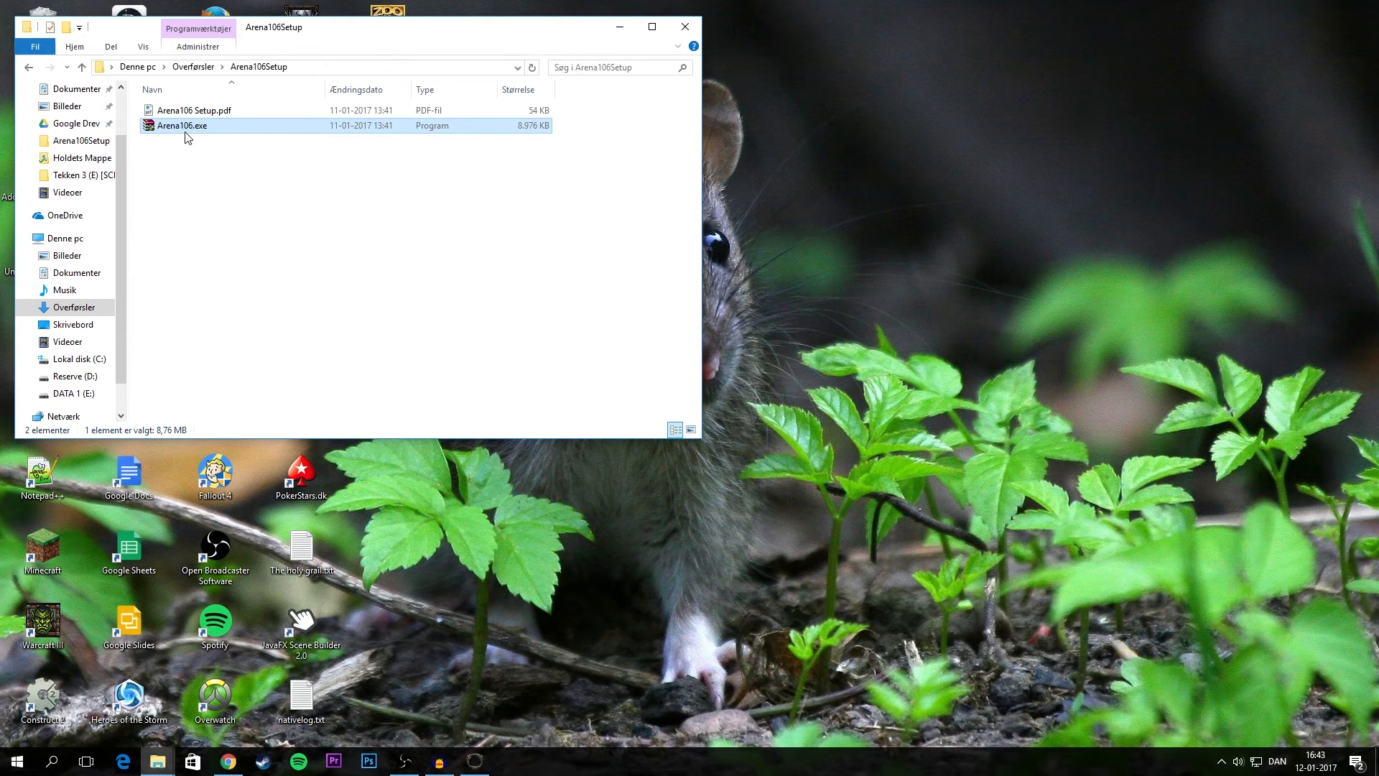
# Step: Launch the Arena106.exe installer with destination folder C:\
pyautogui.doubleClick(182, 125)
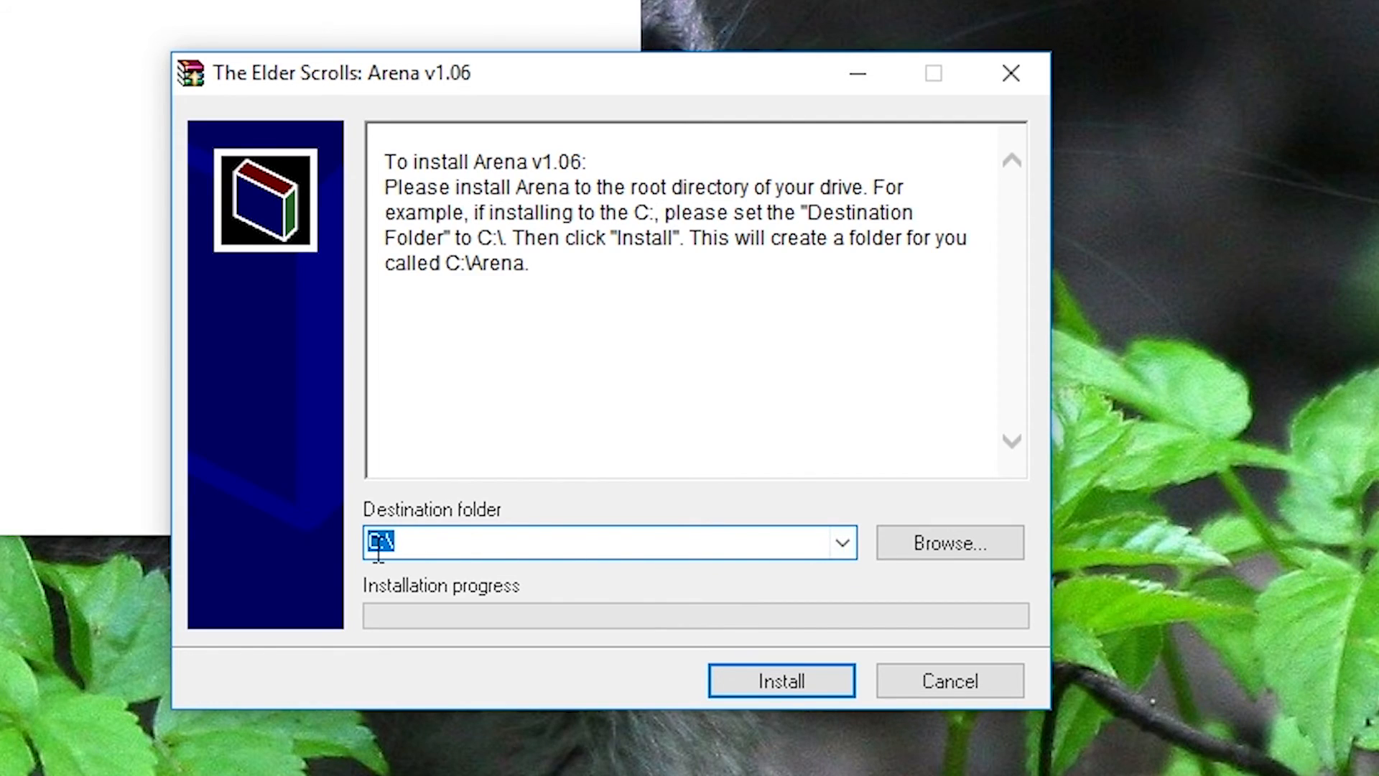
pyautogui.moveTo(542, 649)
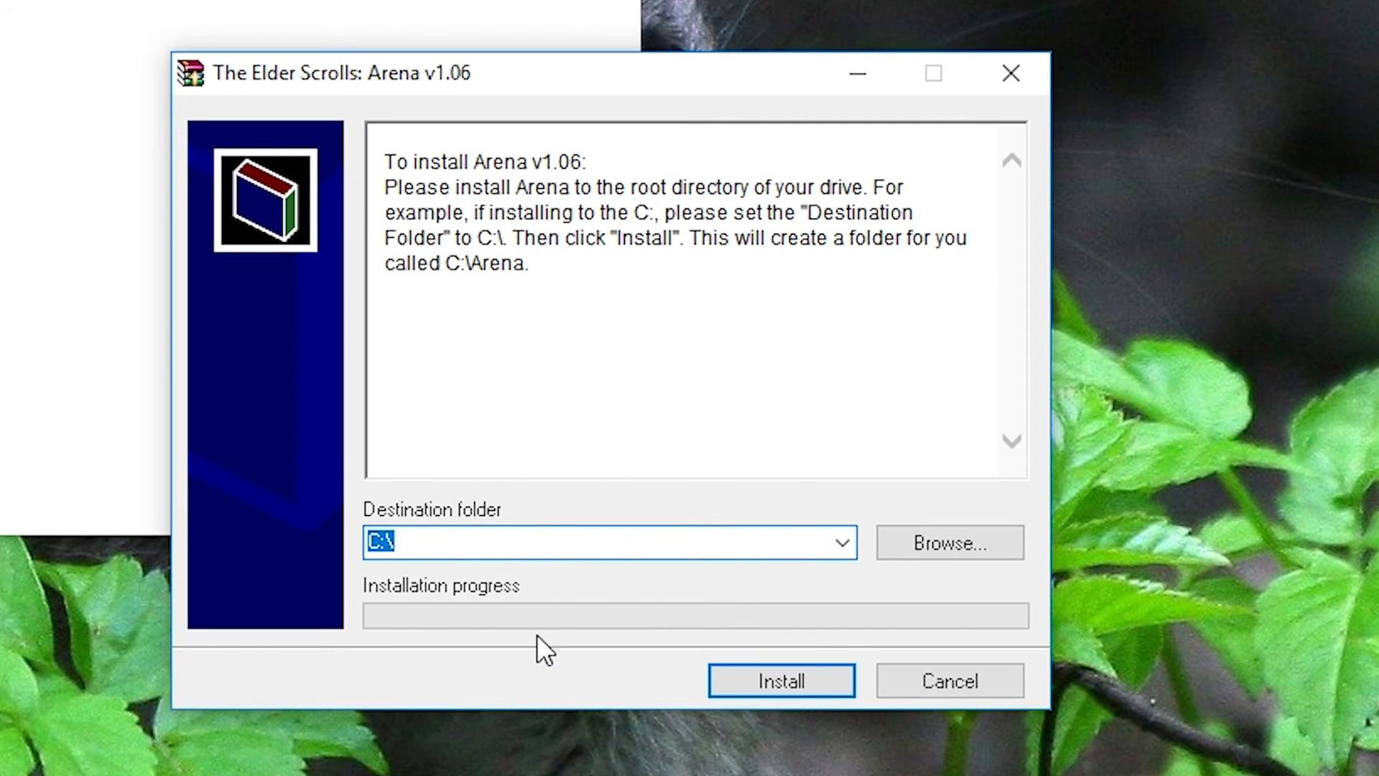
pyautogui.moveTo(377, 450)
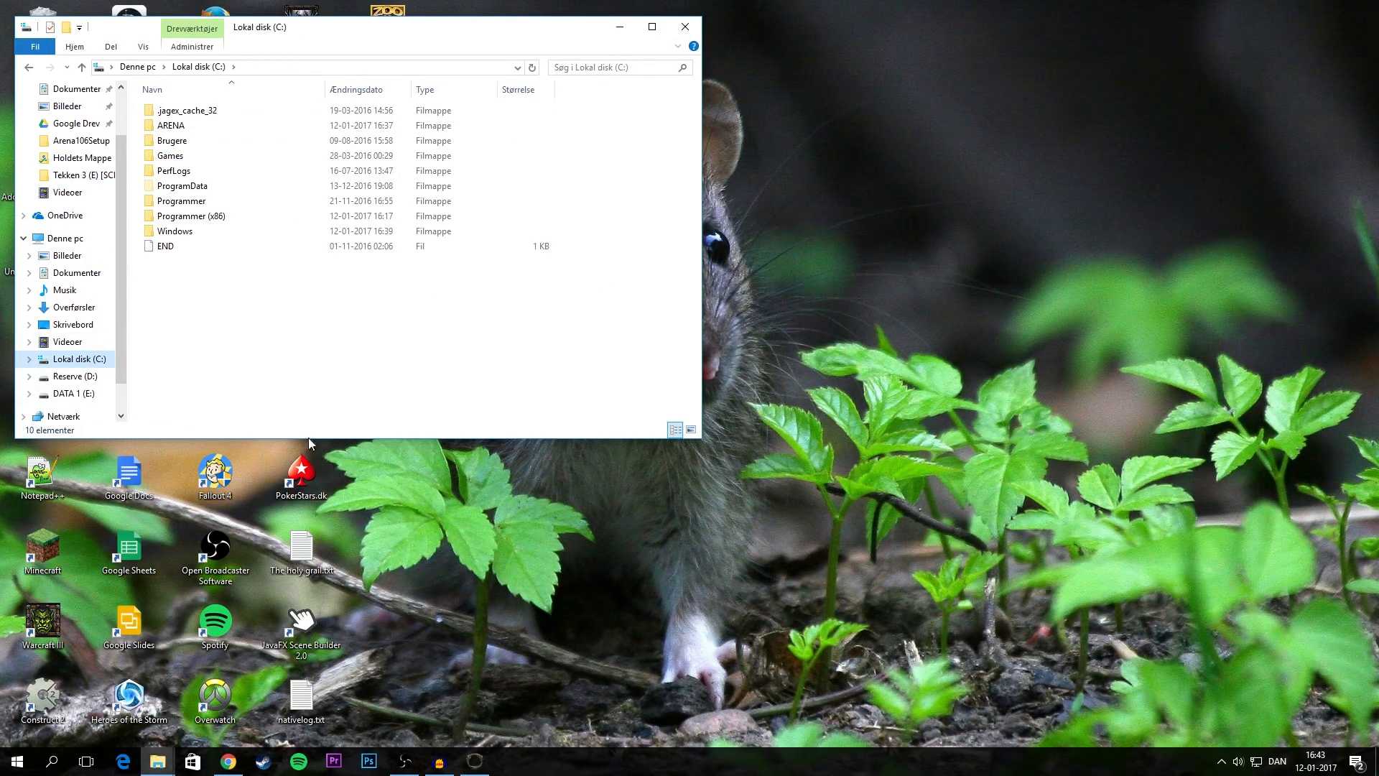
pyautogui.click(171, 125)
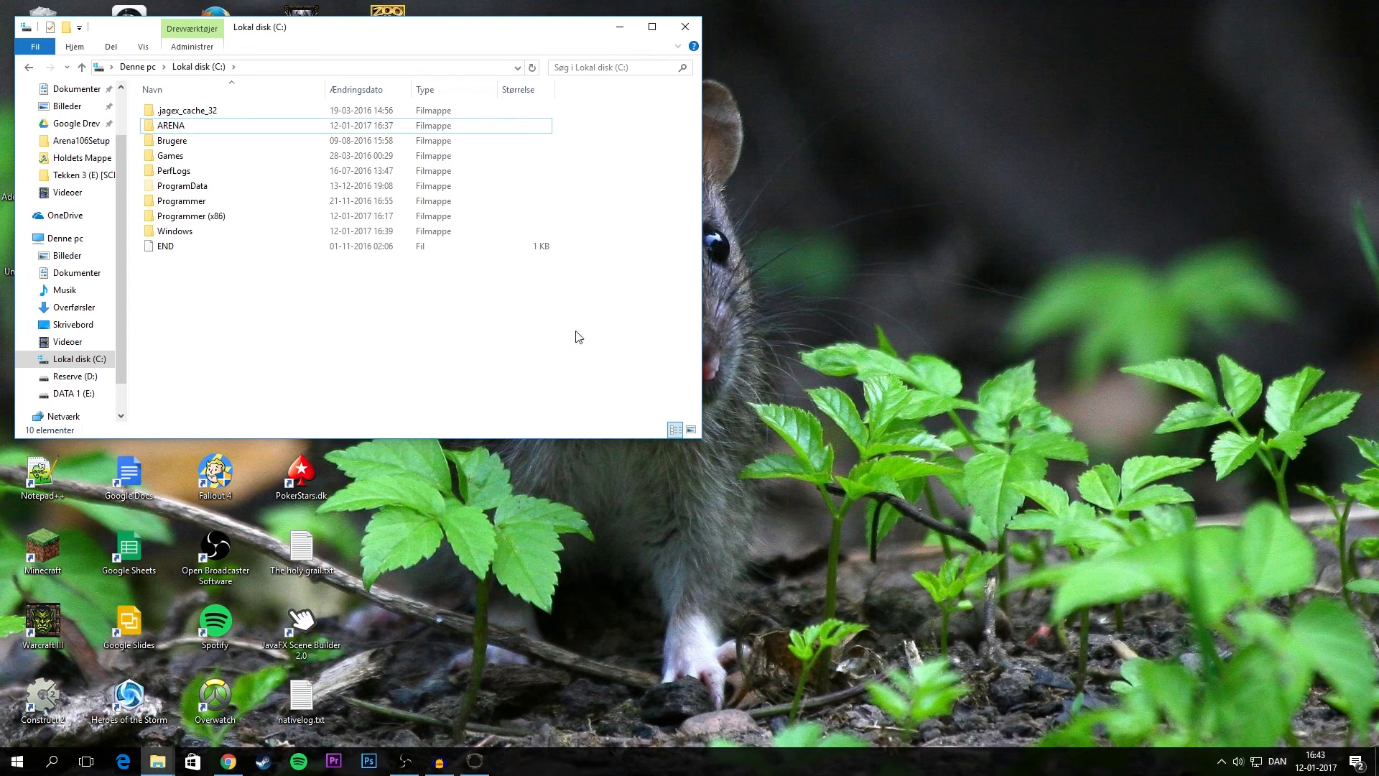
pyautogui.moveTo(598, 222)
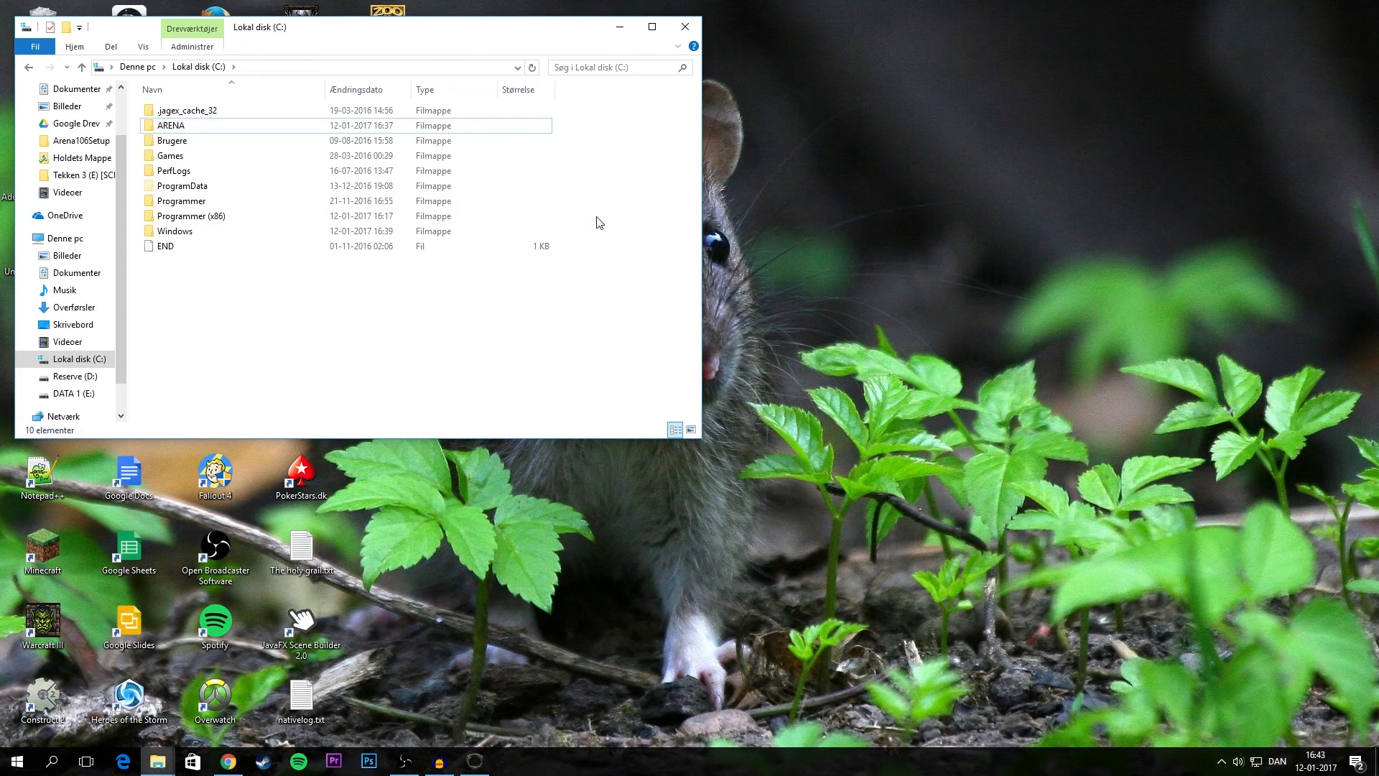
pyautogui.click(15, 760)
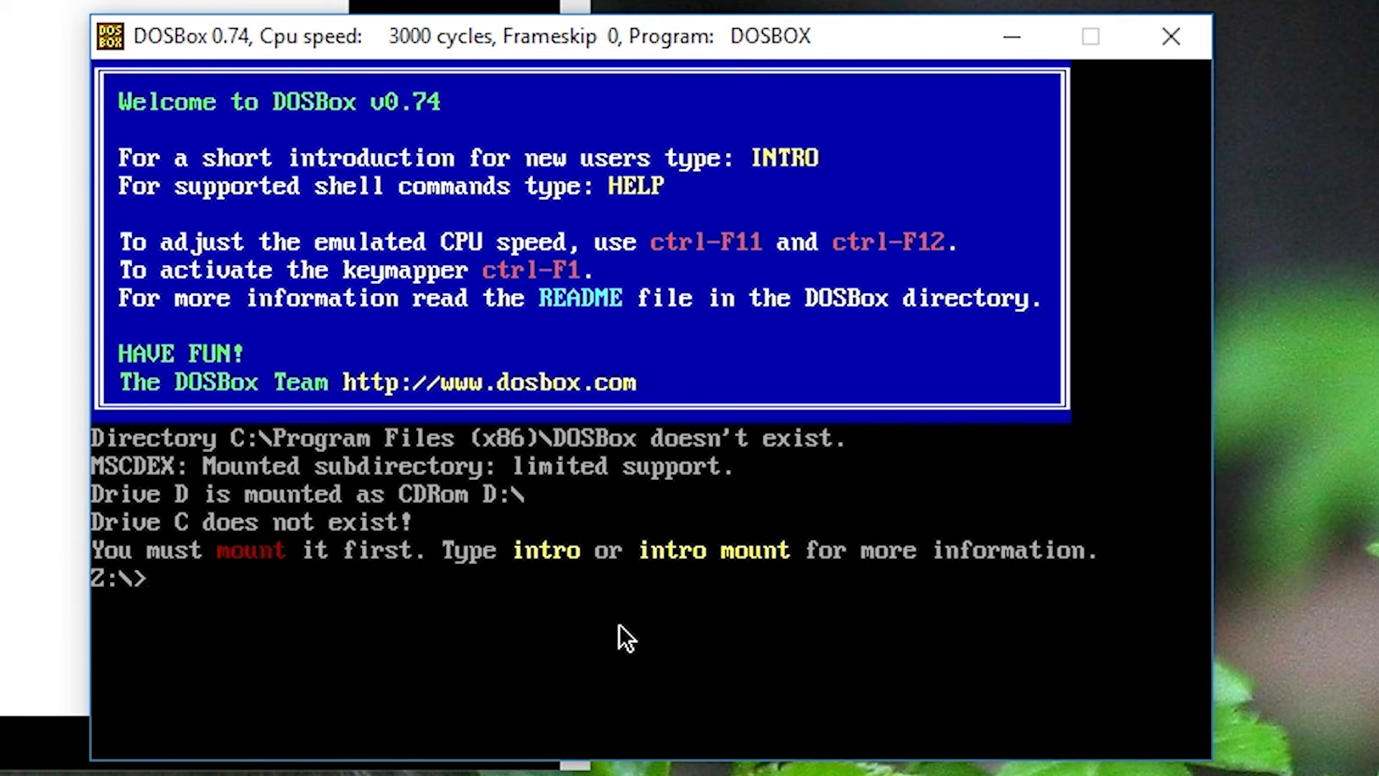
# Step: Mount C:\ARENA as drive C, switch to C:, and run ARENA
pyautogui.write('Mount C C:')
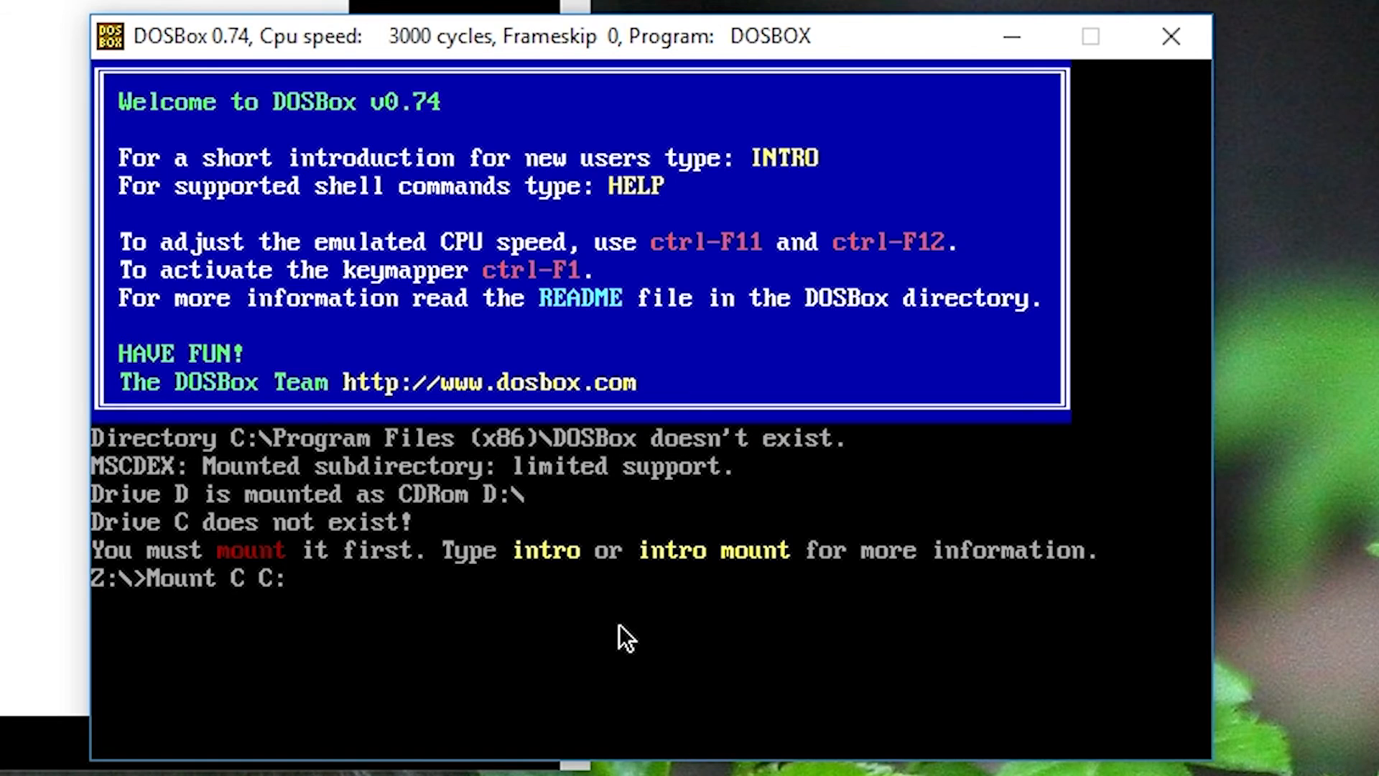
pyautogui.write('ARENA')
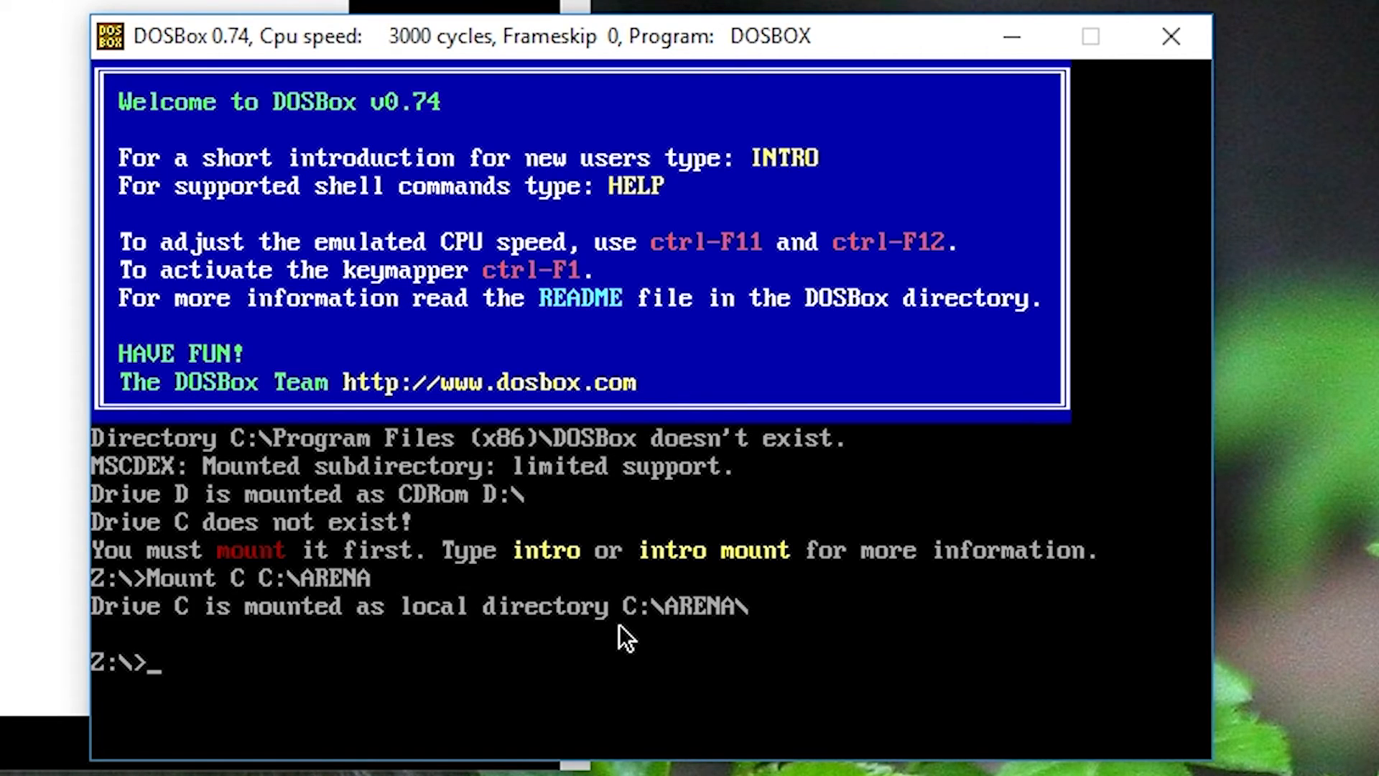
pyautogui.moveTo(405, 635)
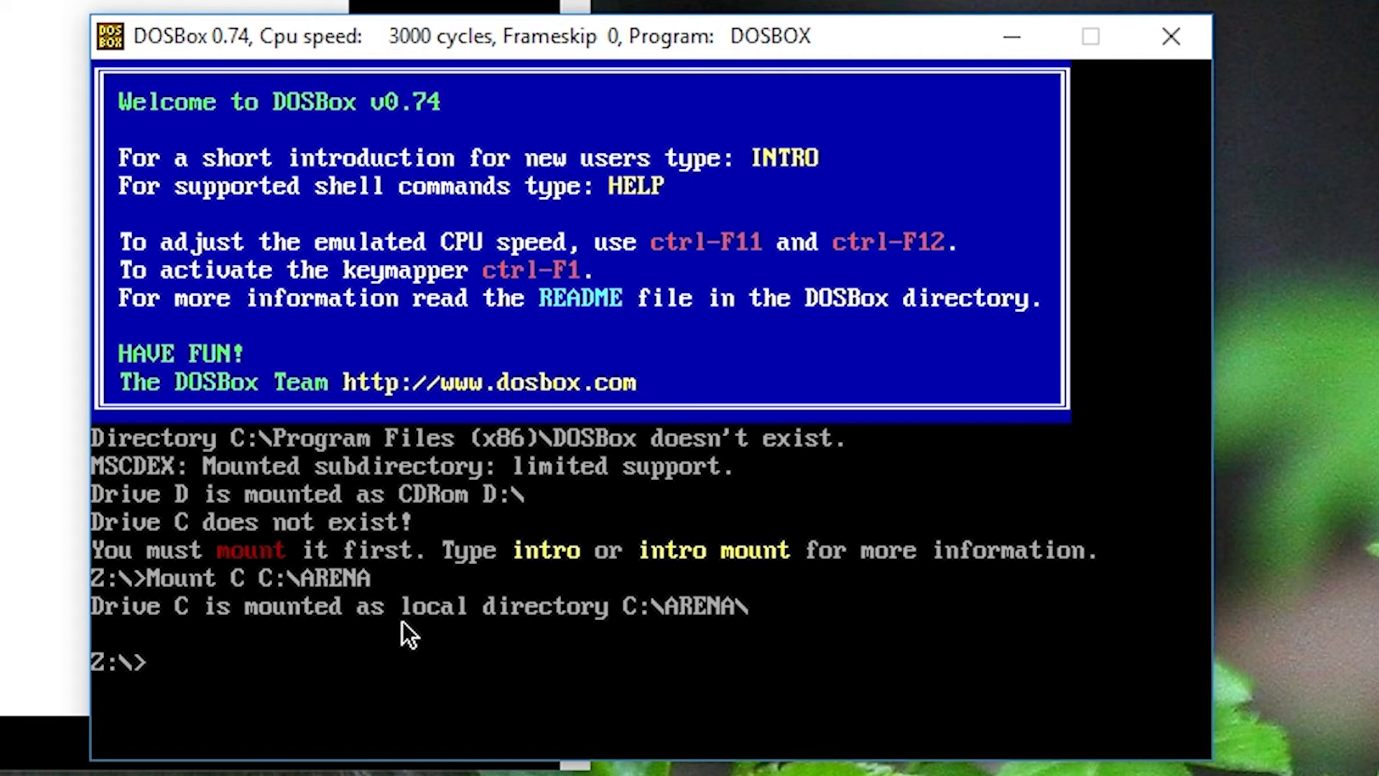
pyautogui.write('C:')
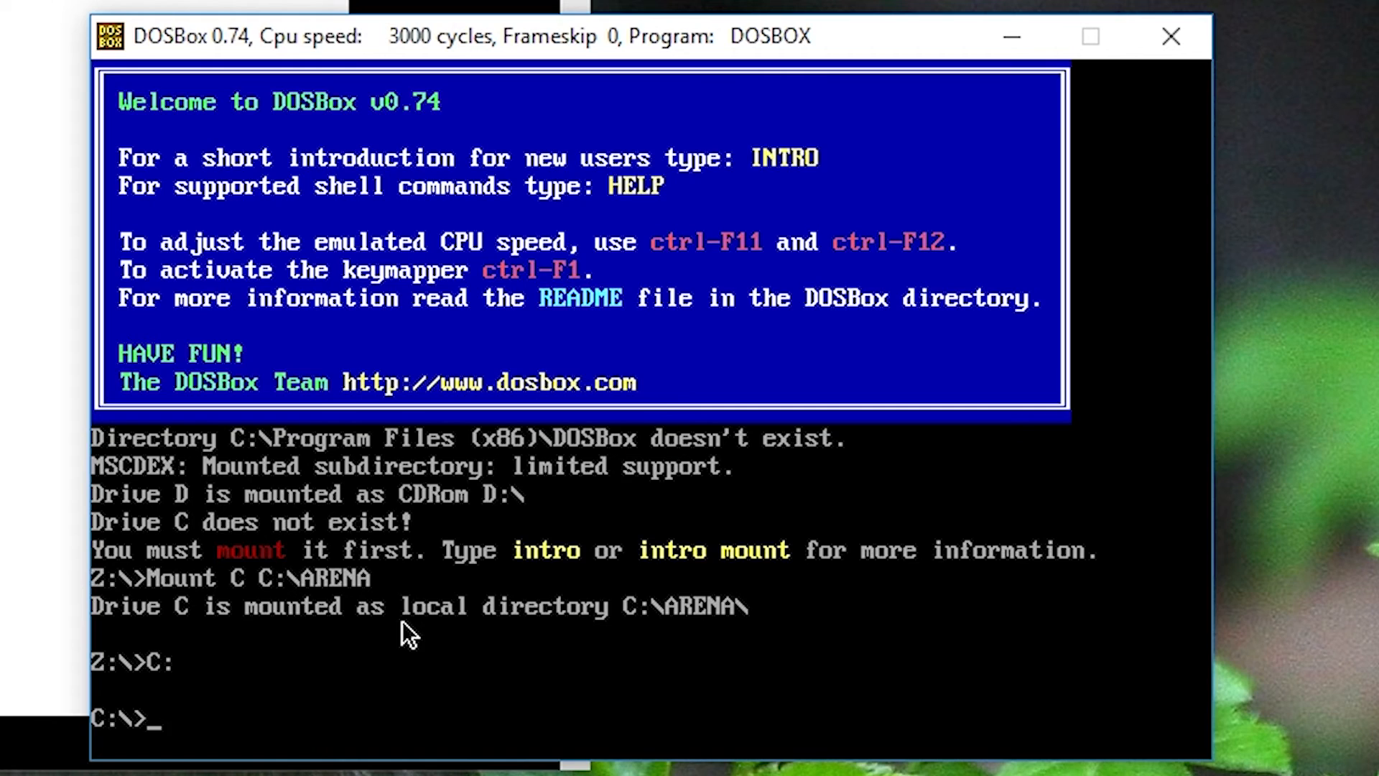
pyautogui.moveTo(279, 721)
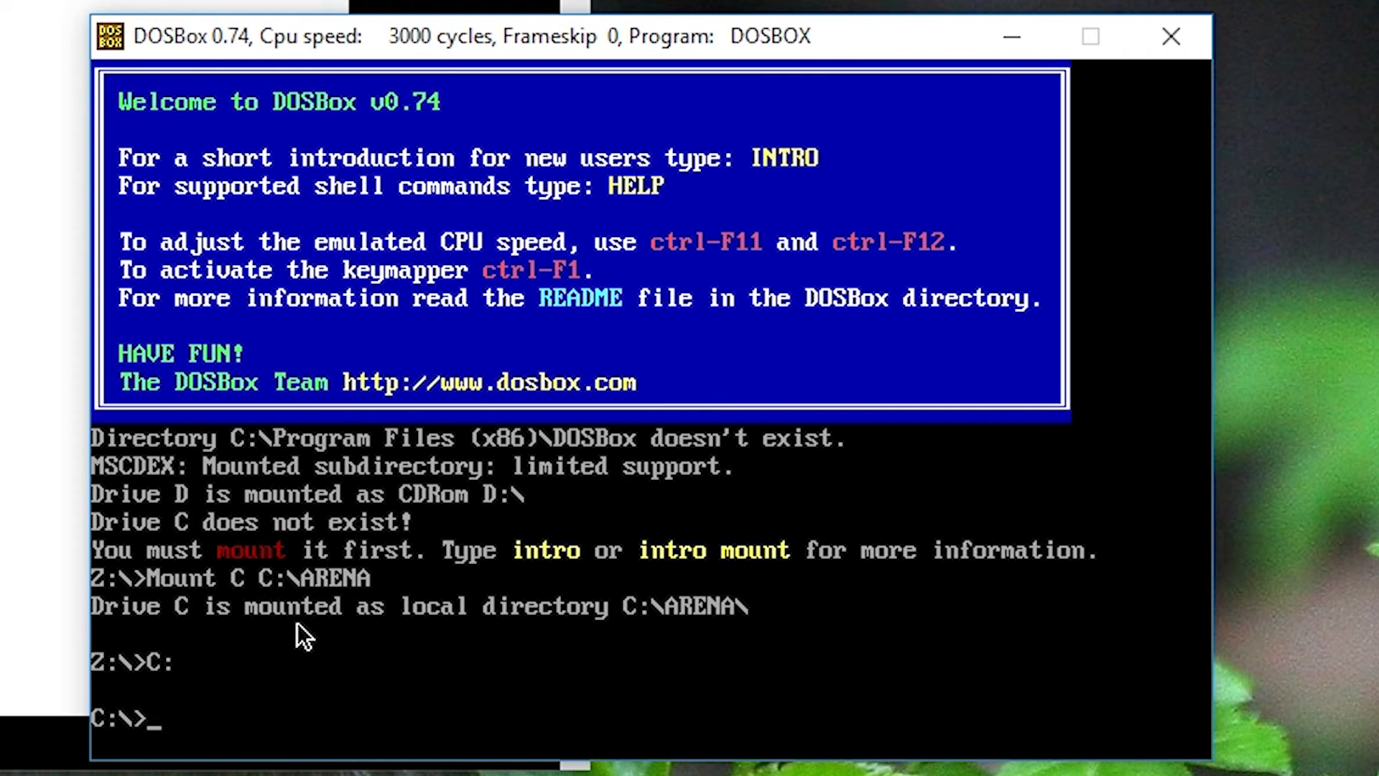
pyautogui.write('ARENA')
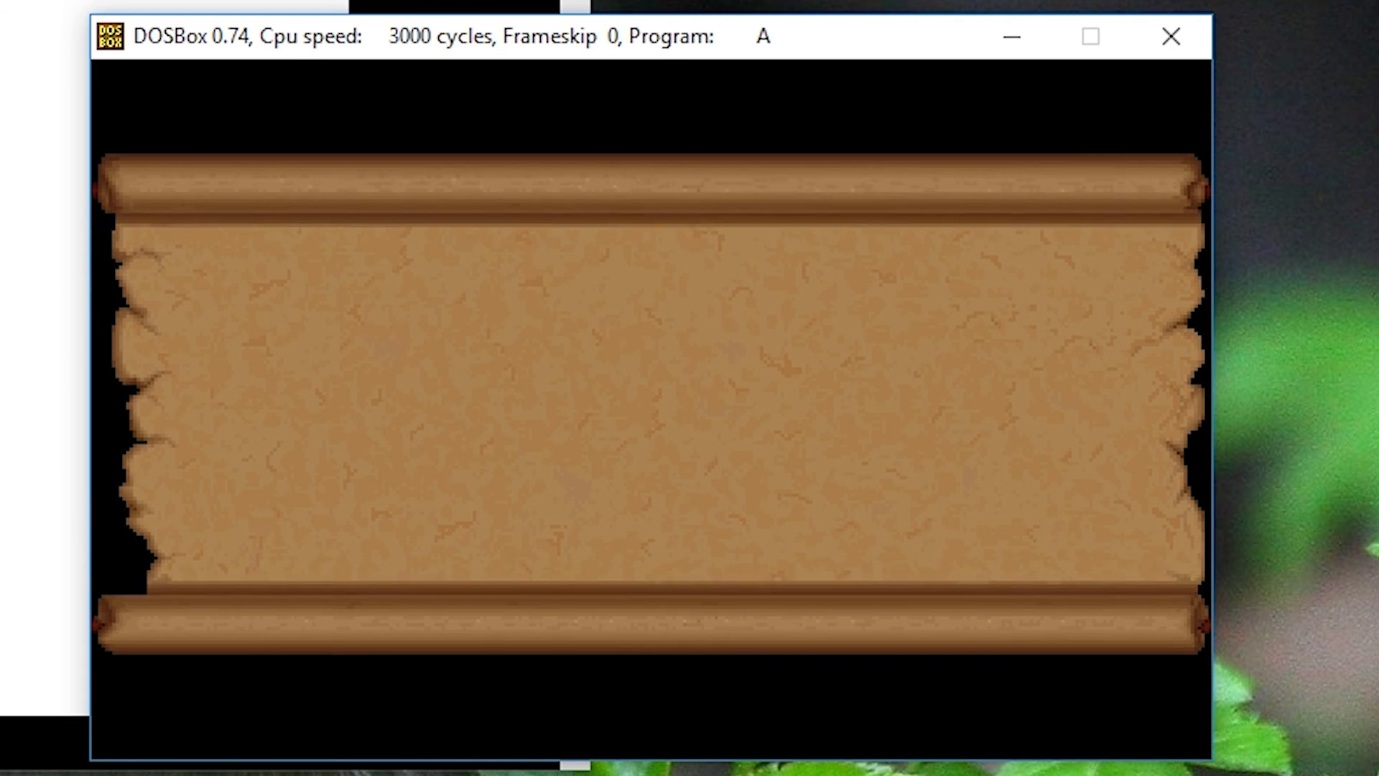
# Step: Raise DOSBox CPU speed to 13776 cycles with Ctrl+F12 while Arena reaches its main menu
pyautogui.press('ctrl+f12')
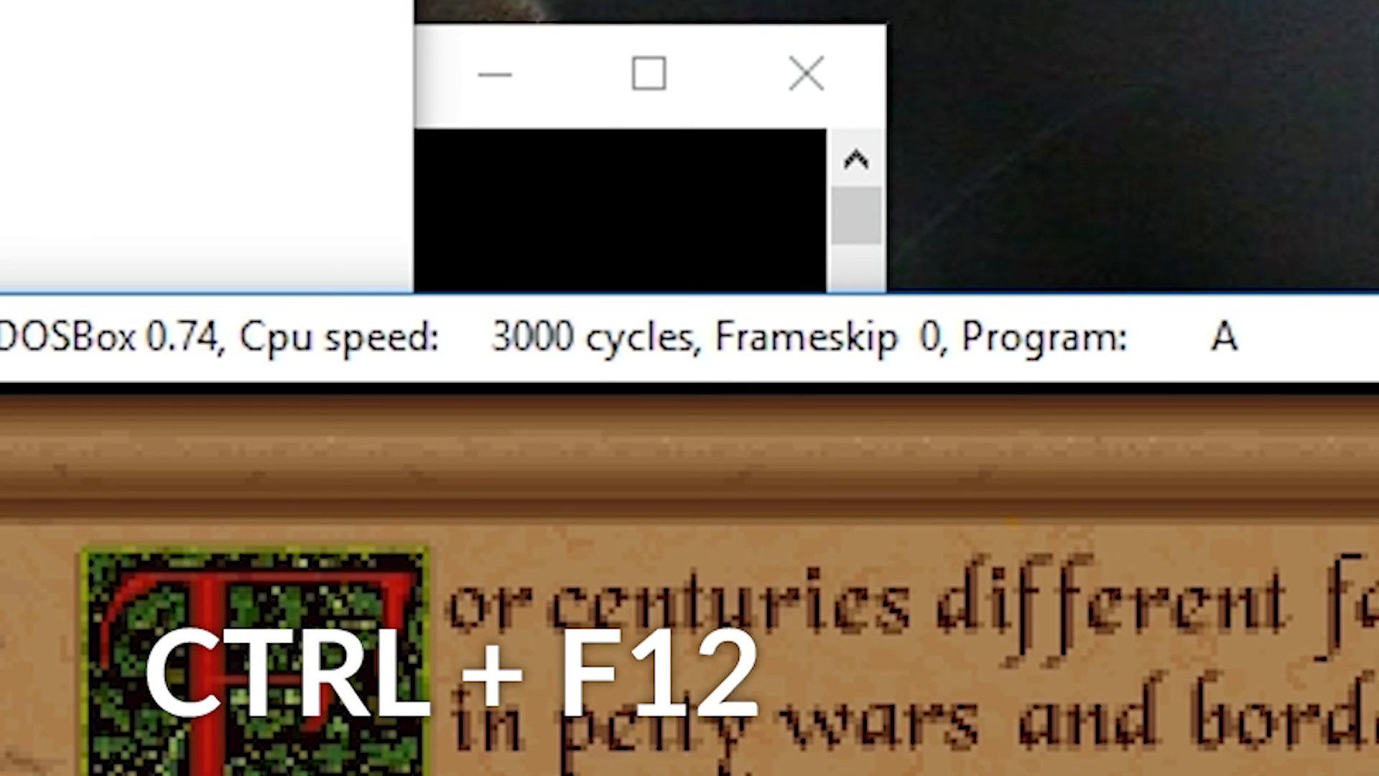
pyautogui.press('ctrl+f12')
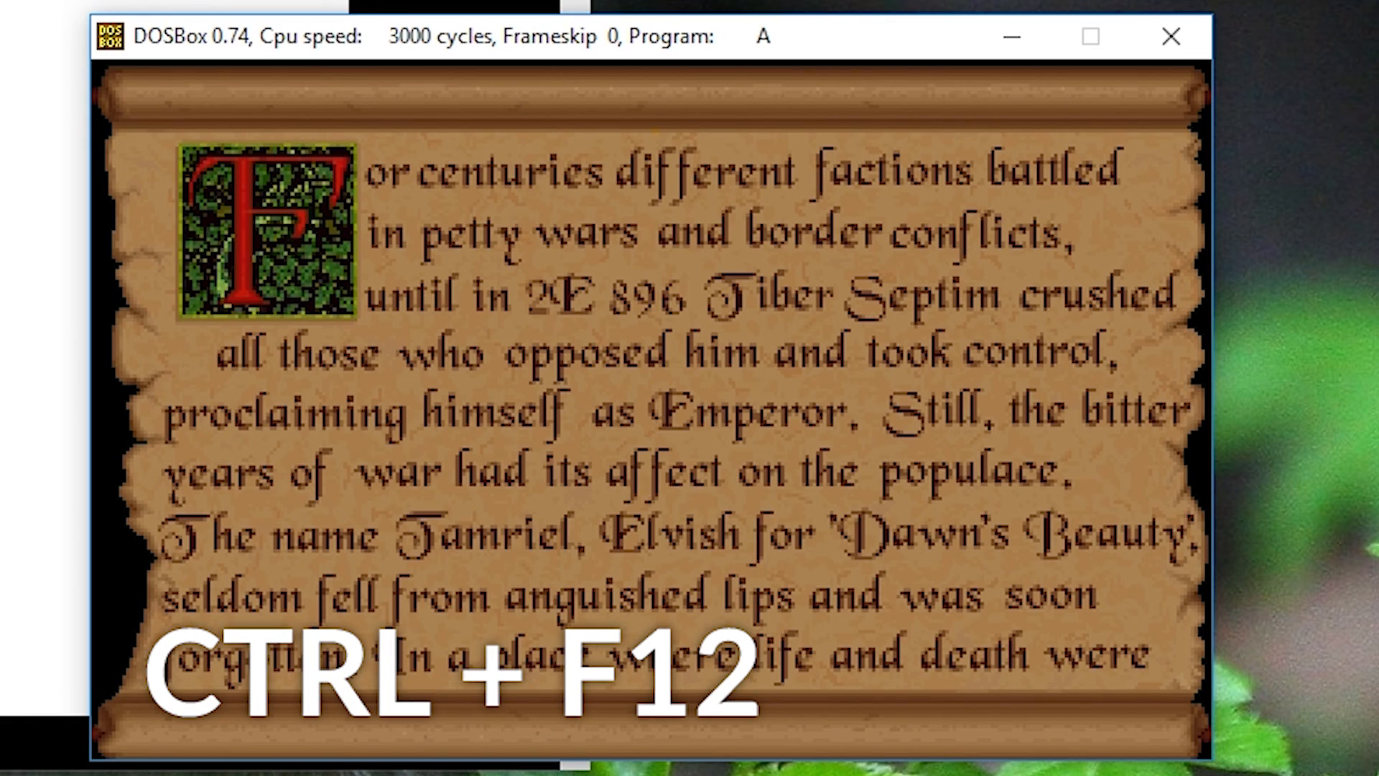
pyautogui.press('ctrl+F12')
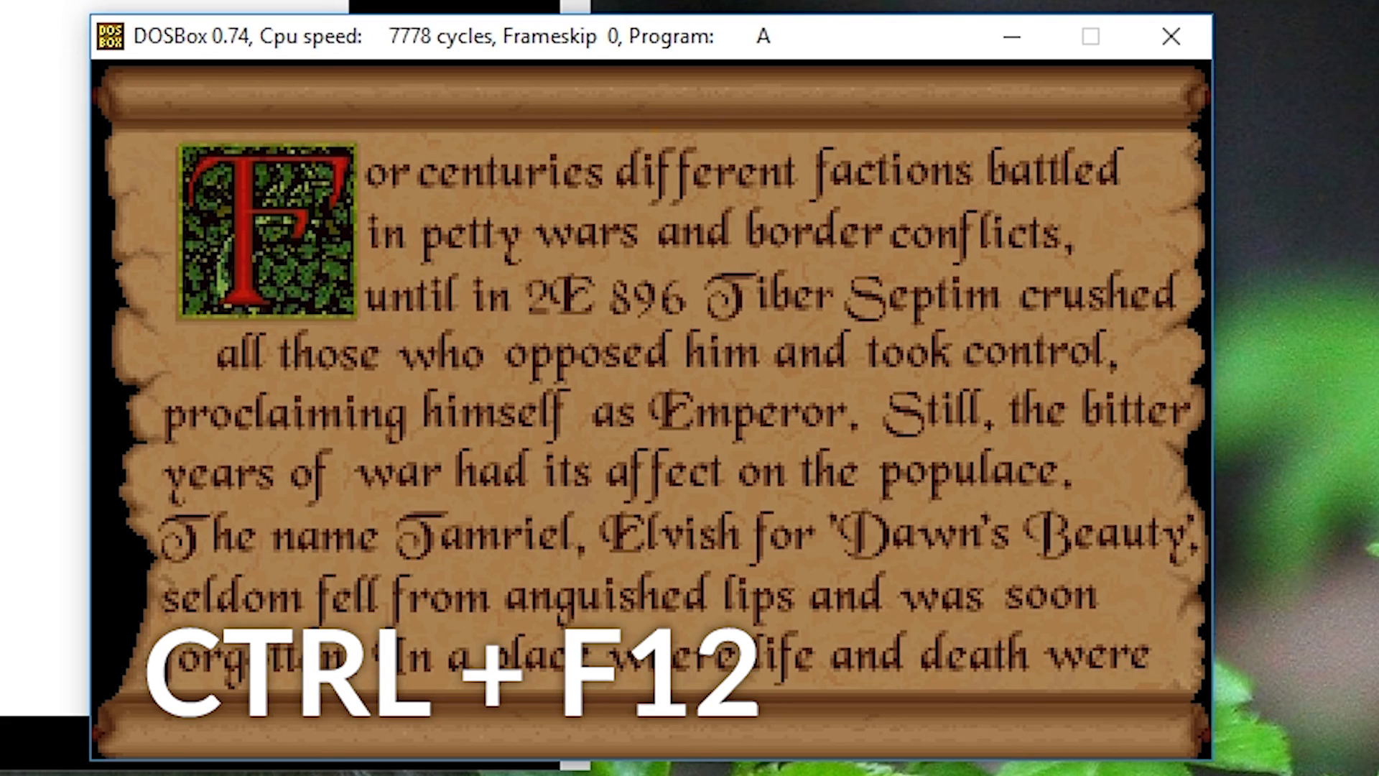
pyautogui.press('ctrl+F12')
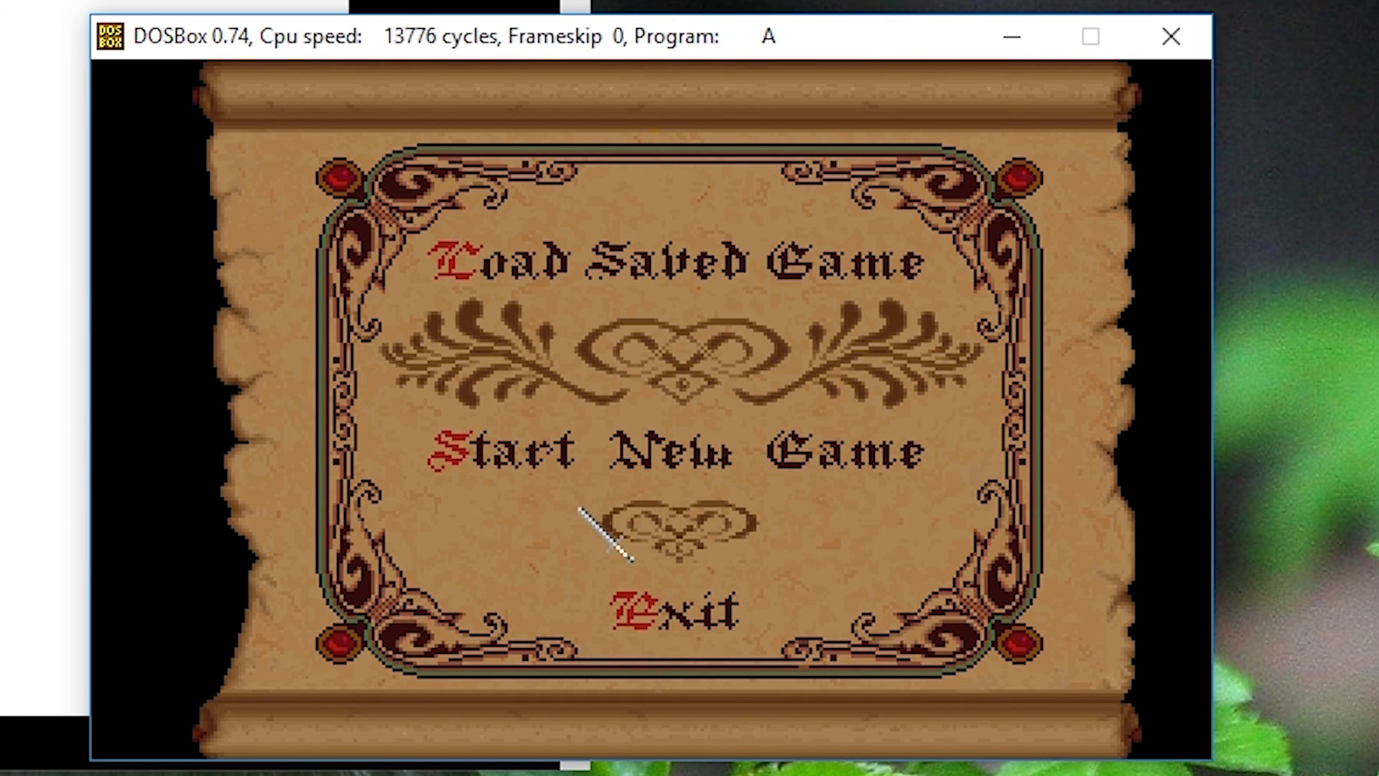
pyautogui.moveTo(475, 493)
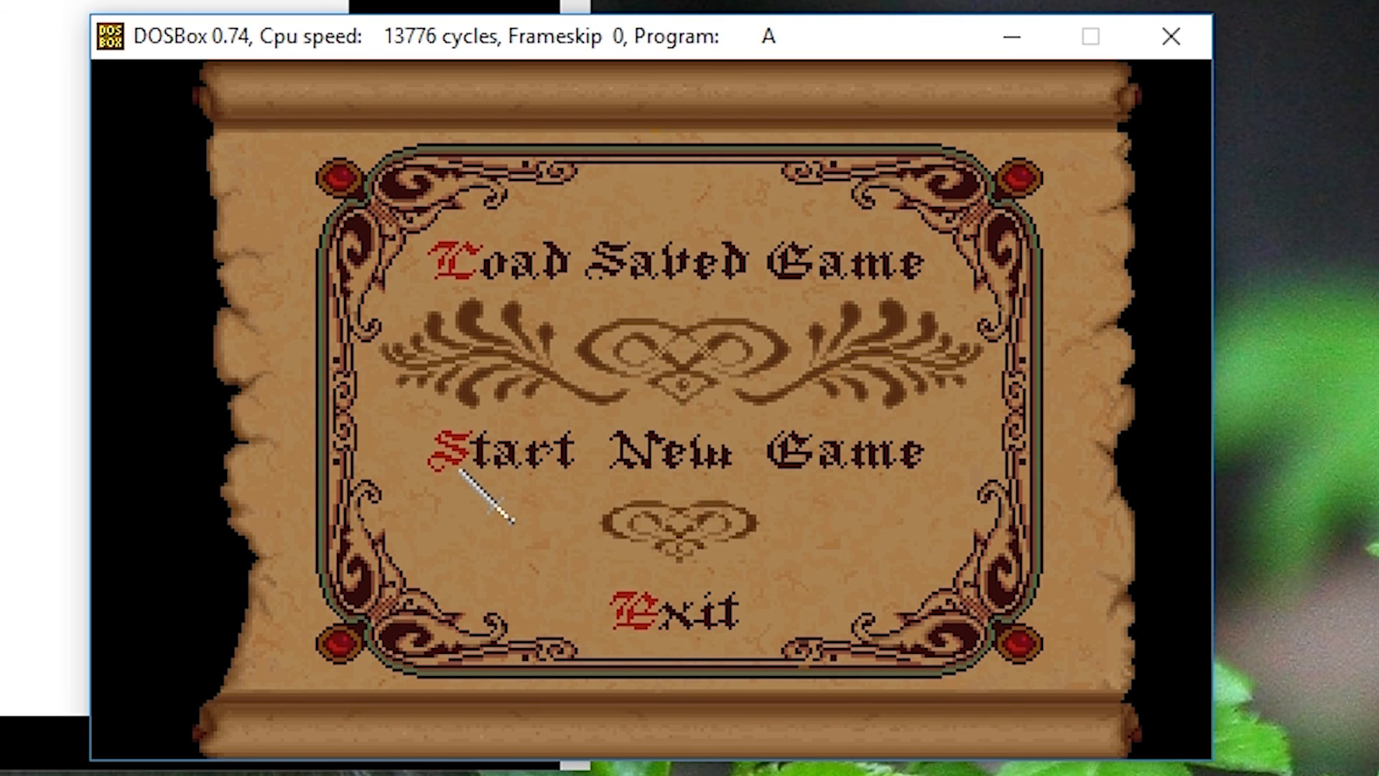
pyautogui.moveTo(514, 519)
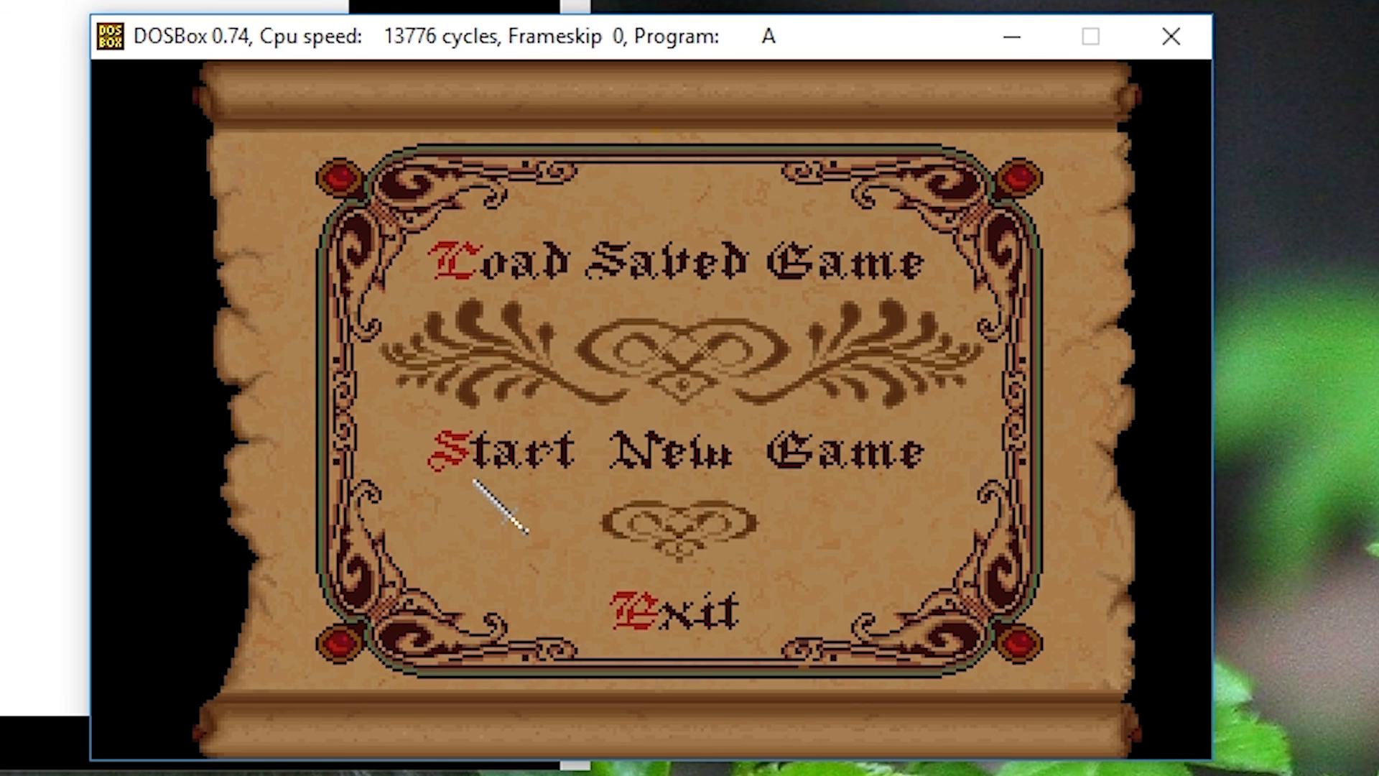
pyautogui.moveTo(747, 607)
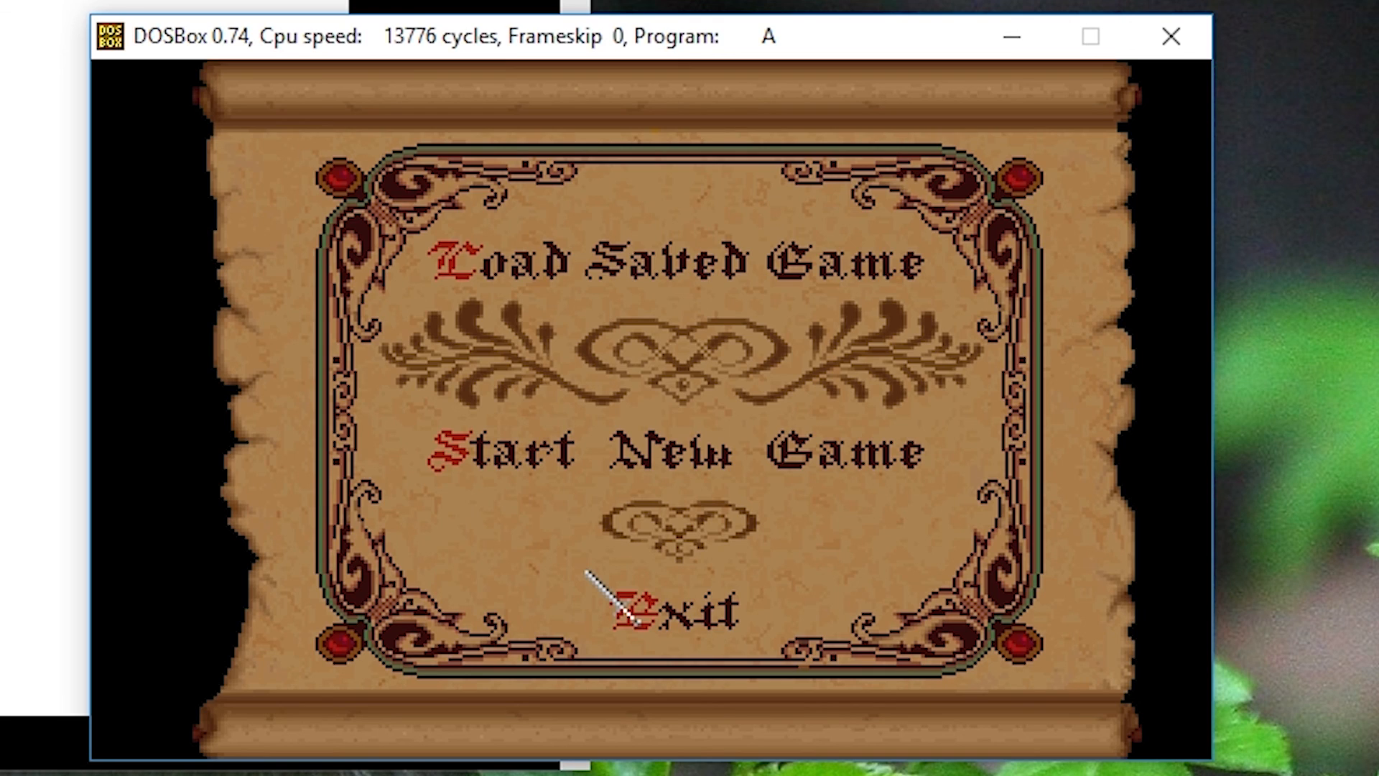
pyautogui.moveTo(370, 501)
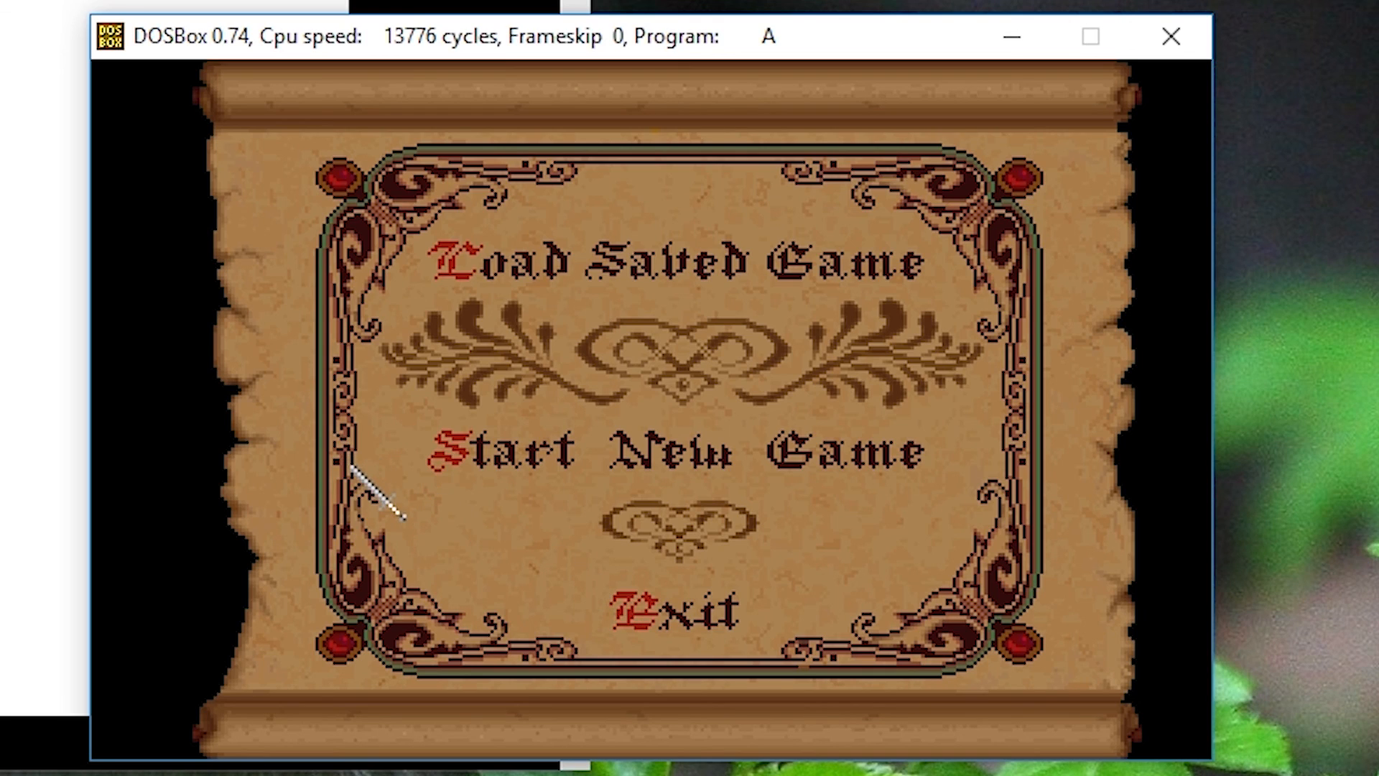